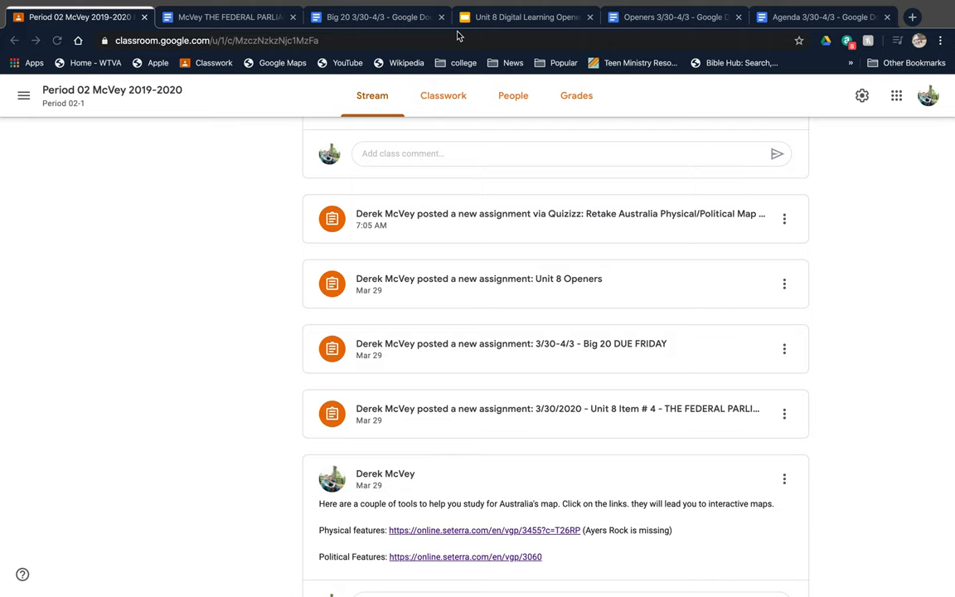
# Step: Flip between the weekly agenda document and the Classroom class stream
pyautogui.click(820, 16)
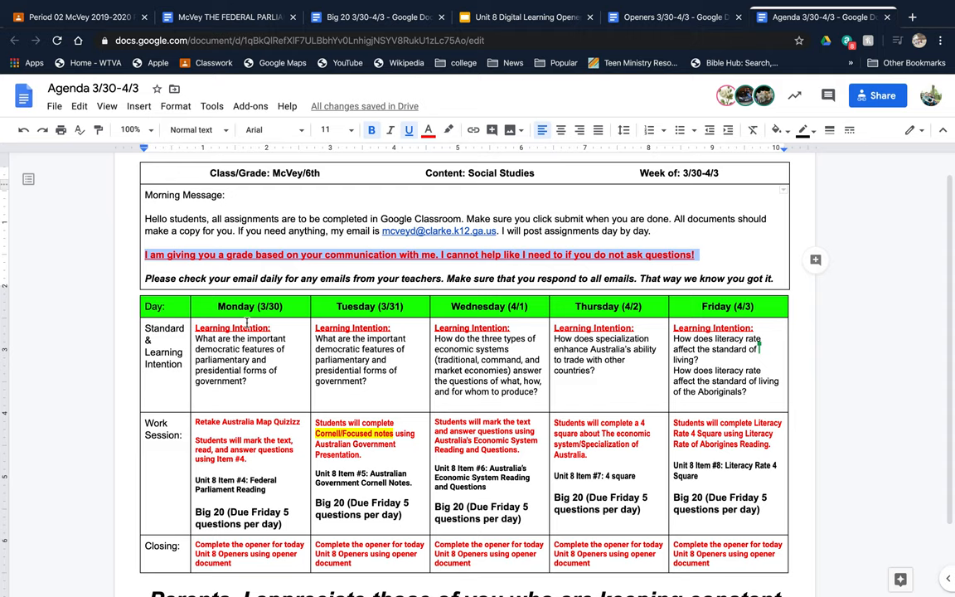
pyautogui.moveTo(159, 455)
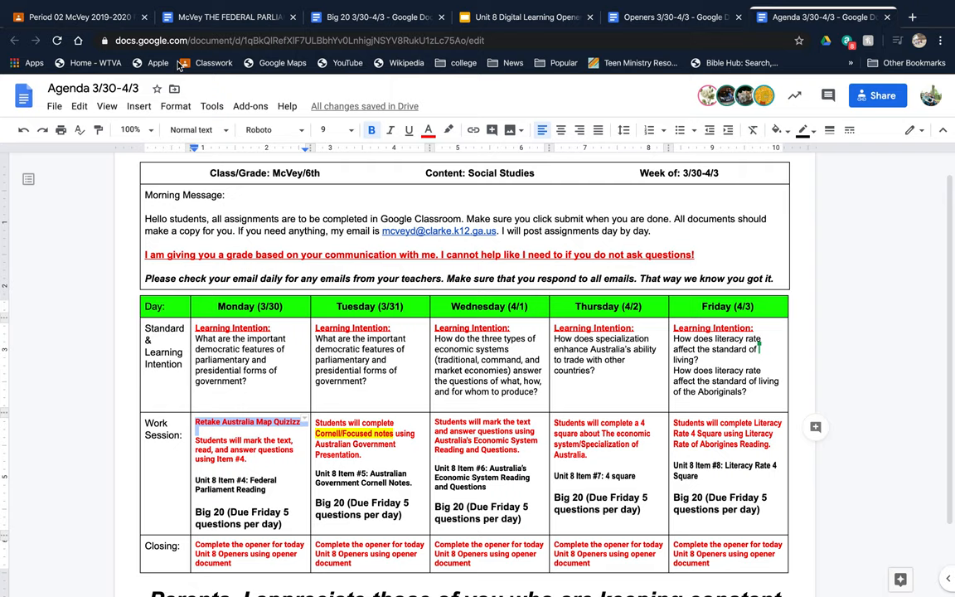
pyautogui.click(75, 17)
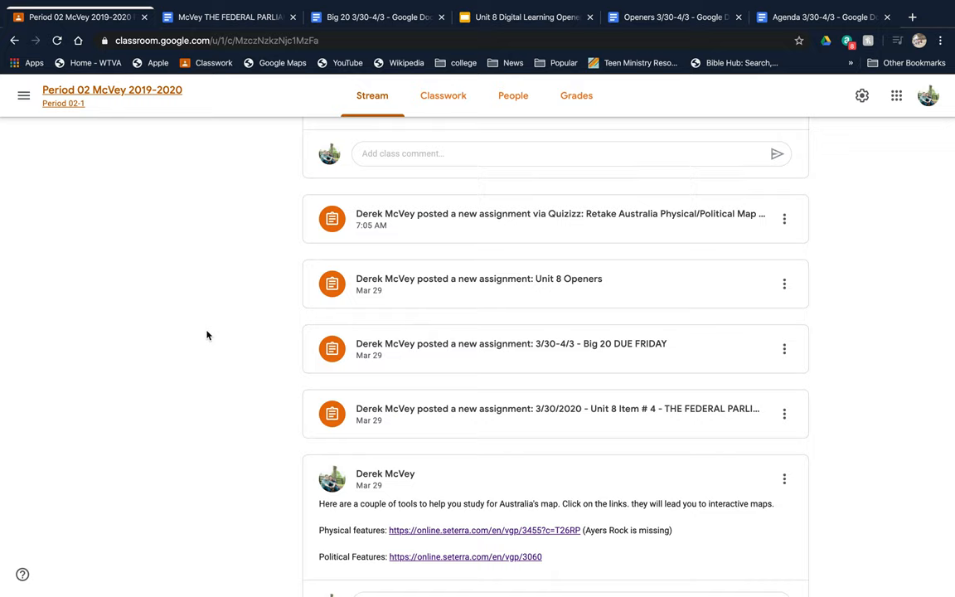
pyautogui.moveTo(504, 242)
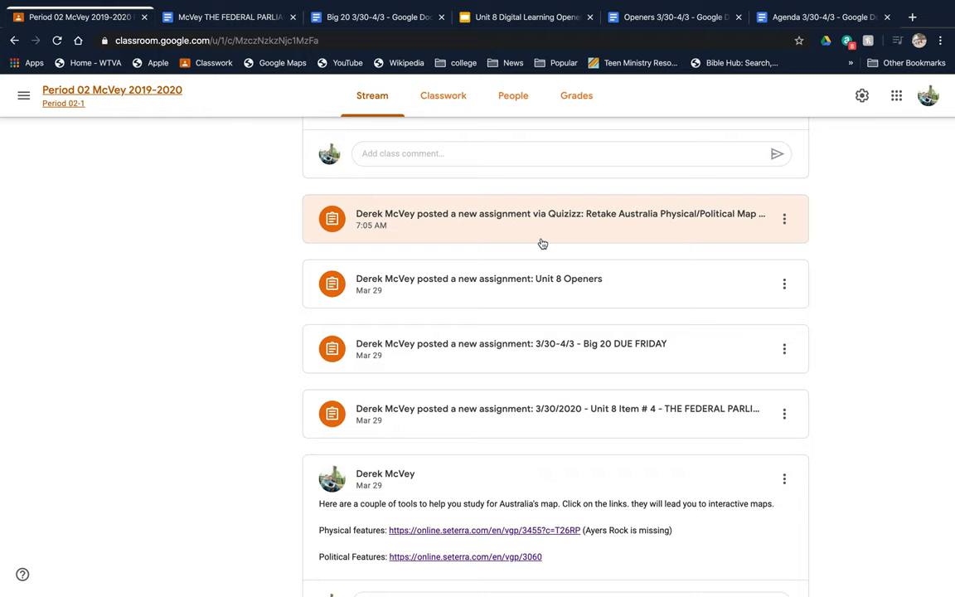
pyautogui.click(820, 17)
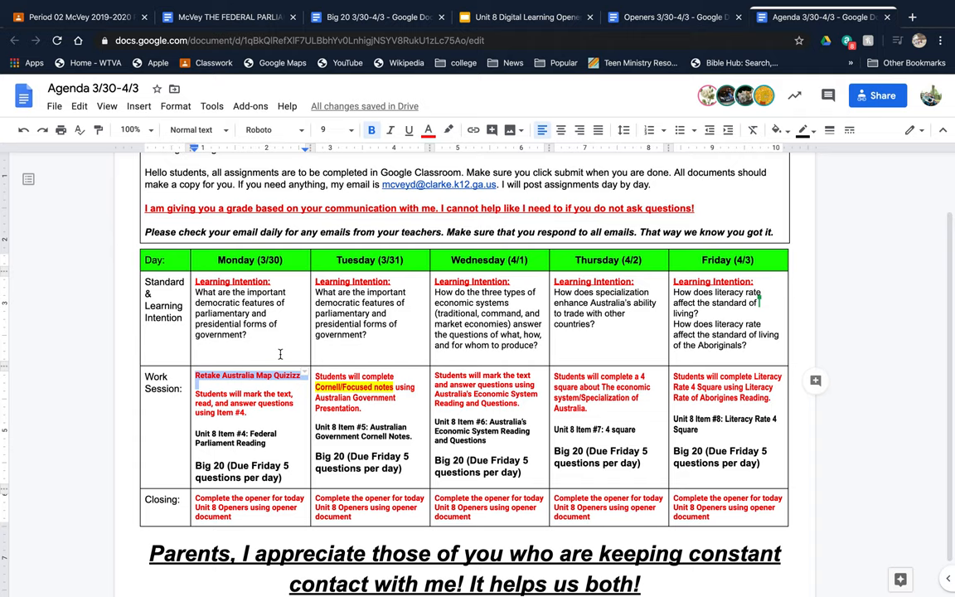
pyautogui.moveTo(285, 444)
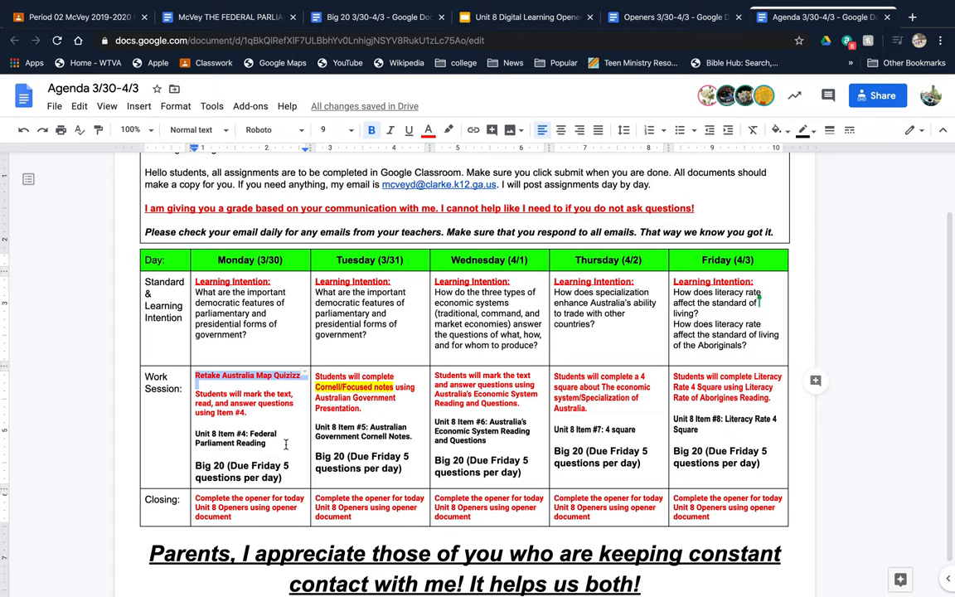
# Step: Bring up the Federal Parliamentary Democracy of Australia reading and scroll through its question sets
pyautogui.click(75, 17)
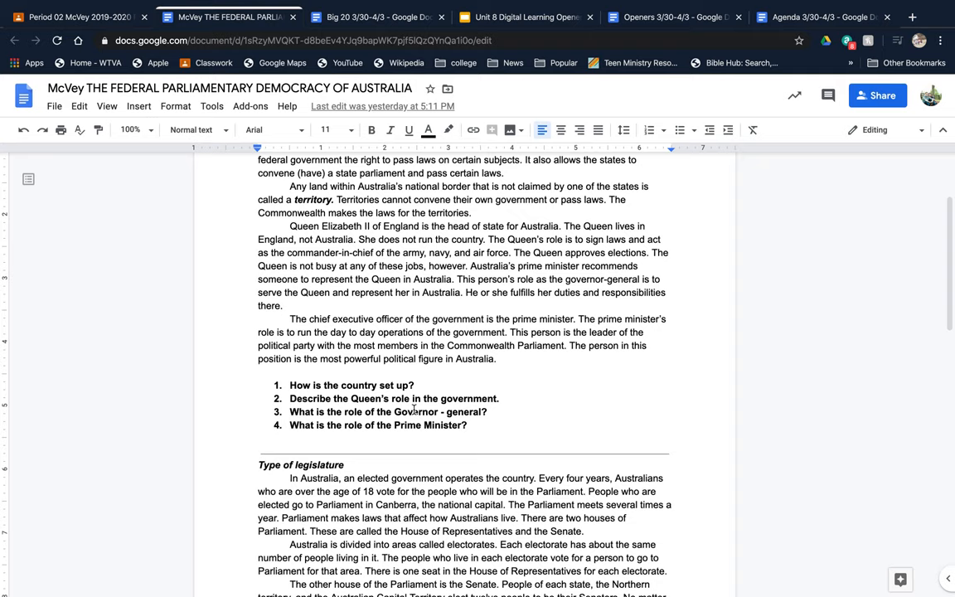
pyautogui.scroll(-3)
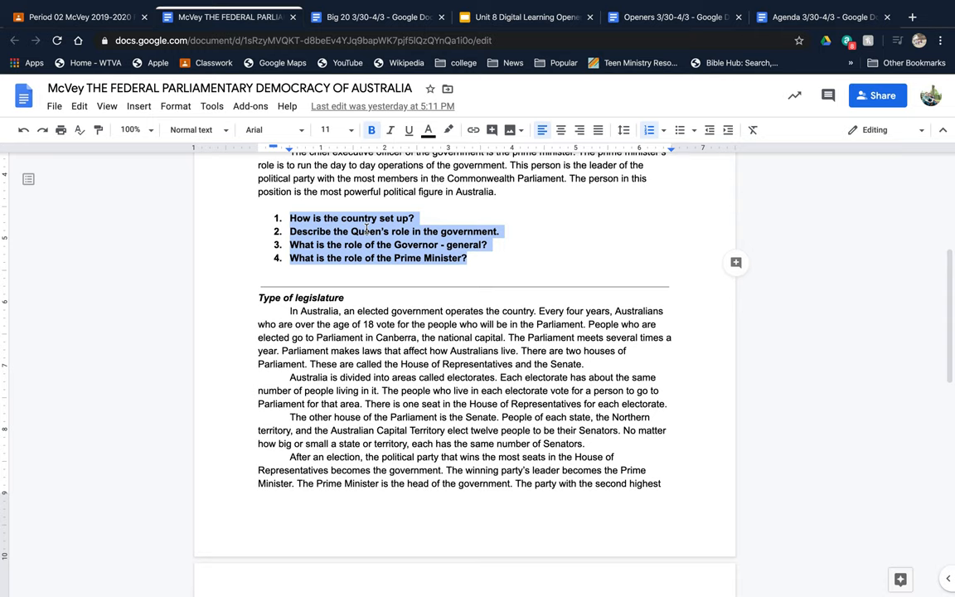
pyautogui.scroll(-3)
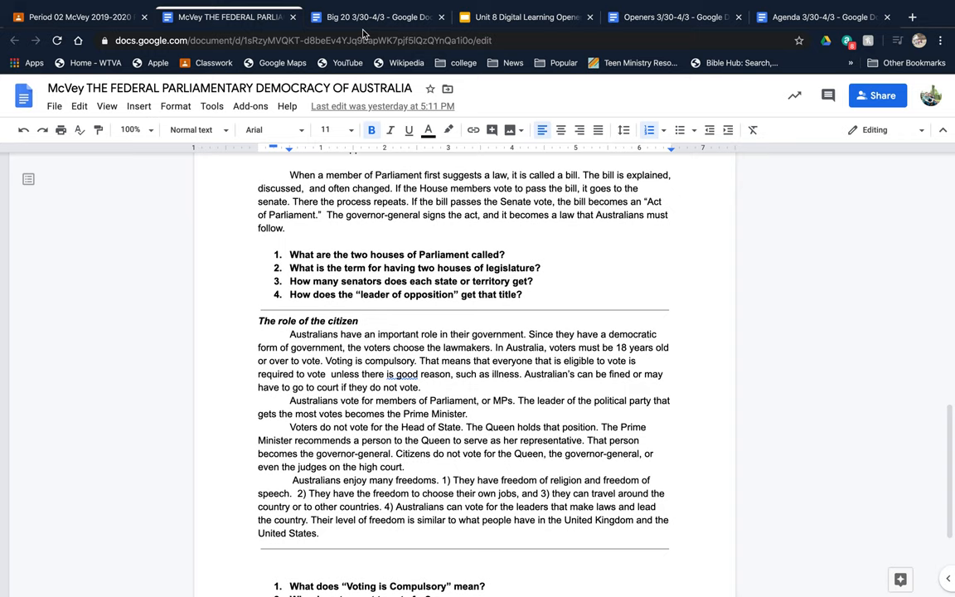
# Step: Return to the Agenda 3/30-4/3 document showing Monday's reading and Big 20 entries
pyautogui.click(815, 16)
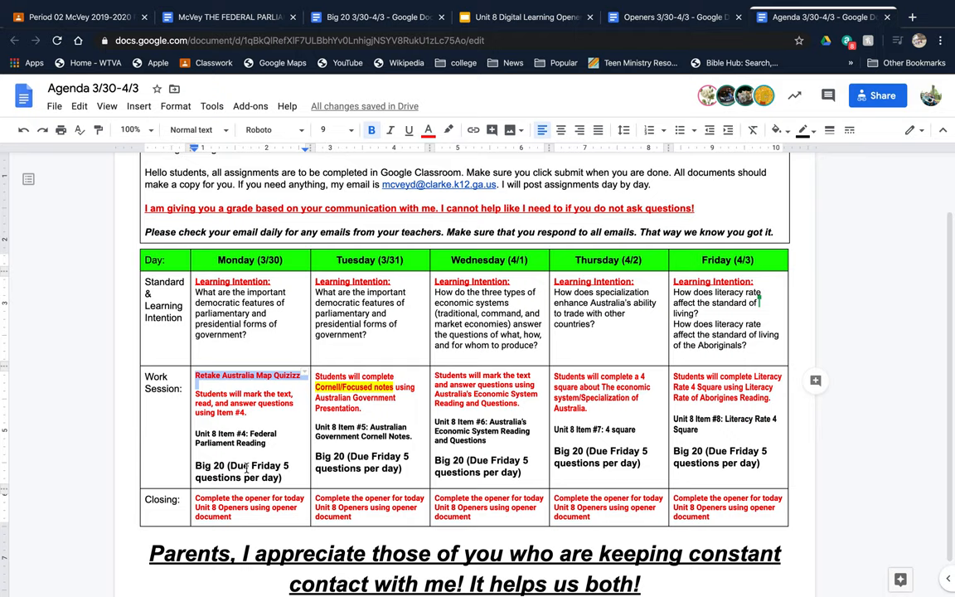
# Step: From the class stream, open the 3/30-4/3 Big 20 DUE FRIDAY assignment
pyautogui.click(75, 17)
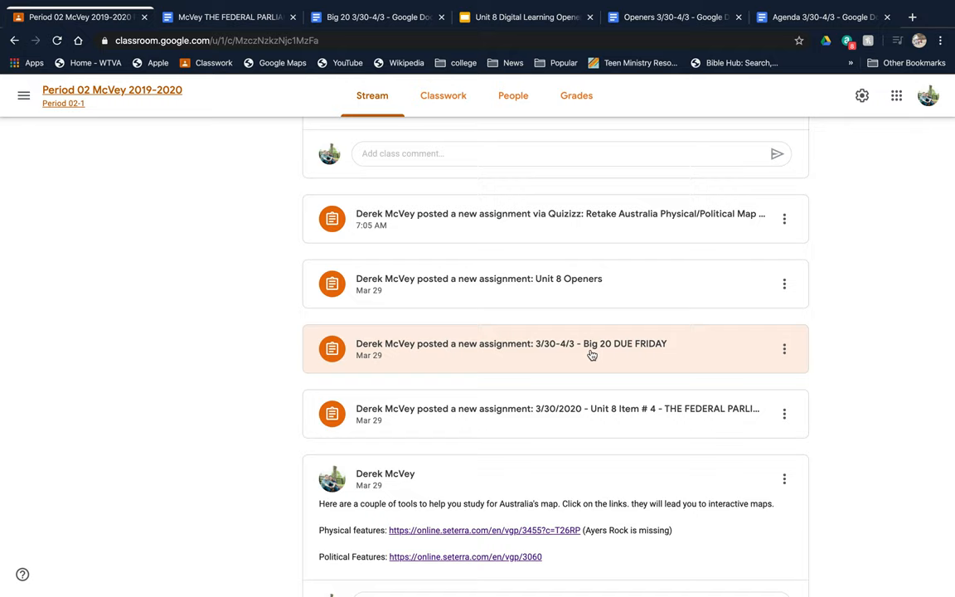
pyautogui.click(373, 17)
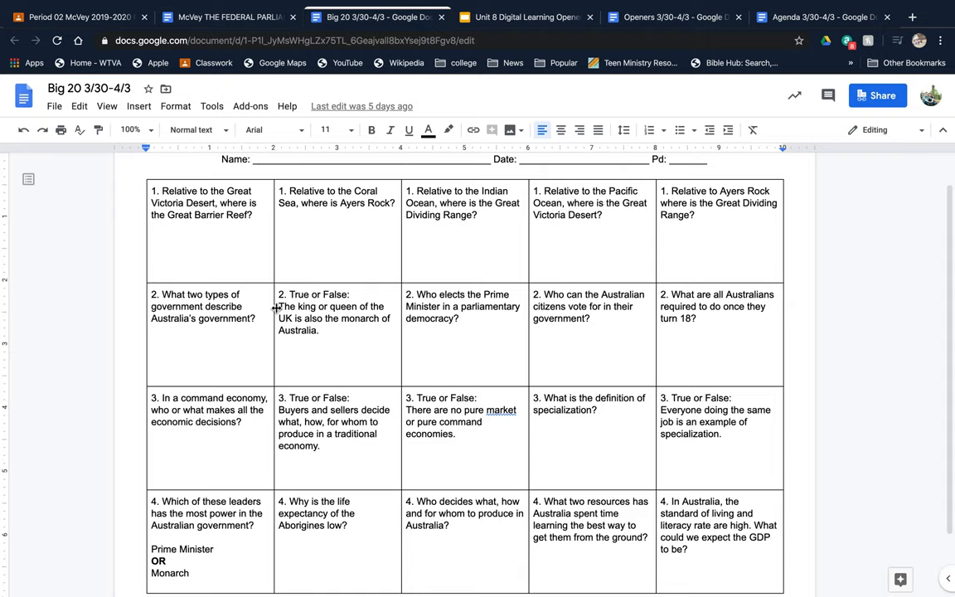
# Step: Scroll down the Big 20 question grid through its fourth row of questions
pyautogui.scroll(-3)
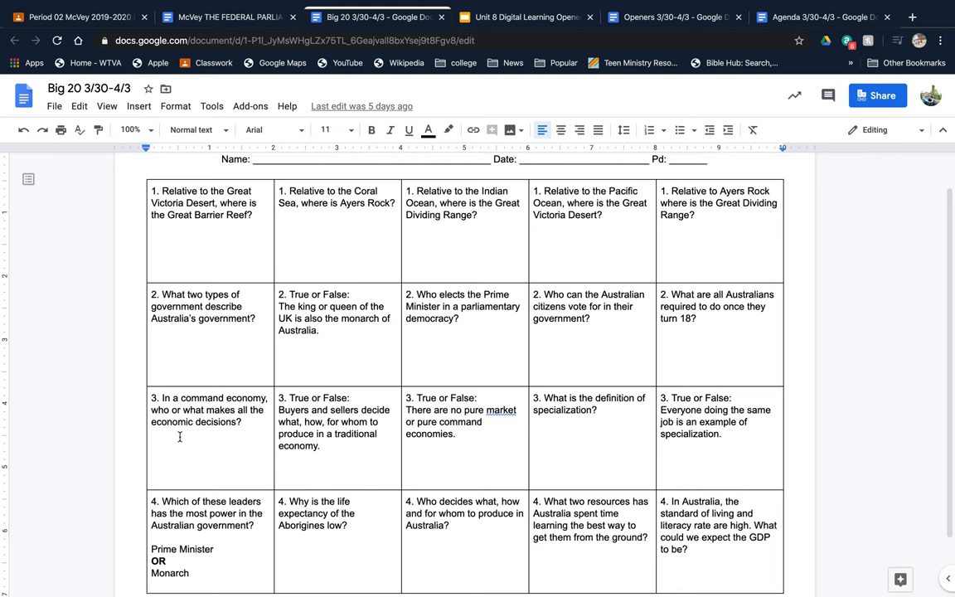
pyautogui.scroll(-3)
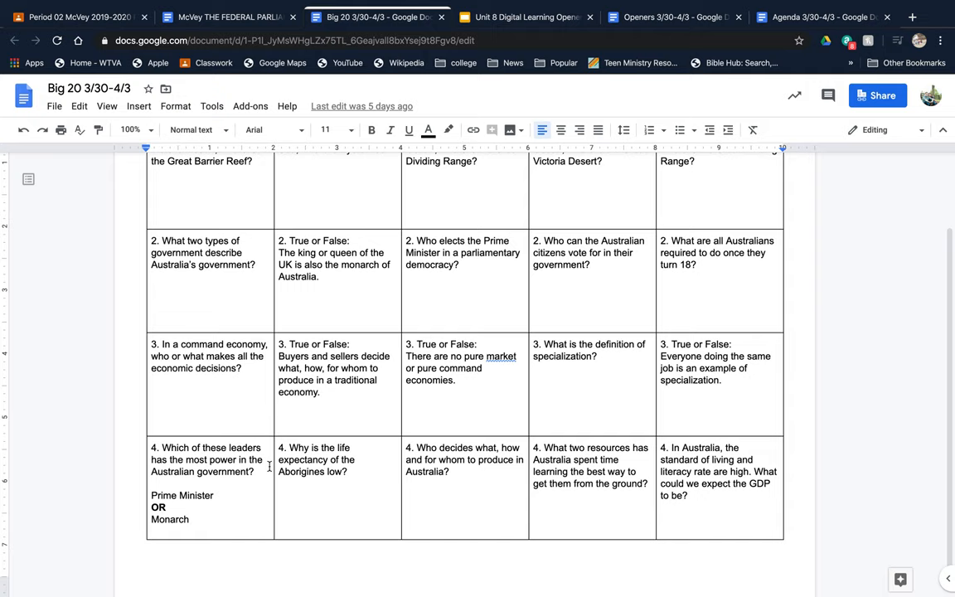
# Step: Show the Starter 03 April 2020 literacy-rate opener slide, then return to the agenda
pyautogui.click(821, 16)
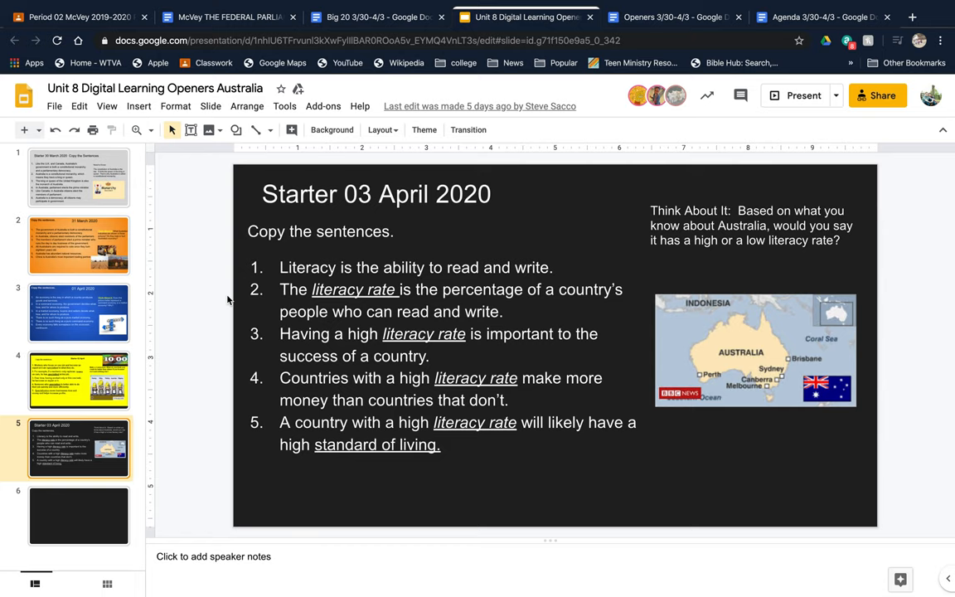
pyautogui.click(808, 17)
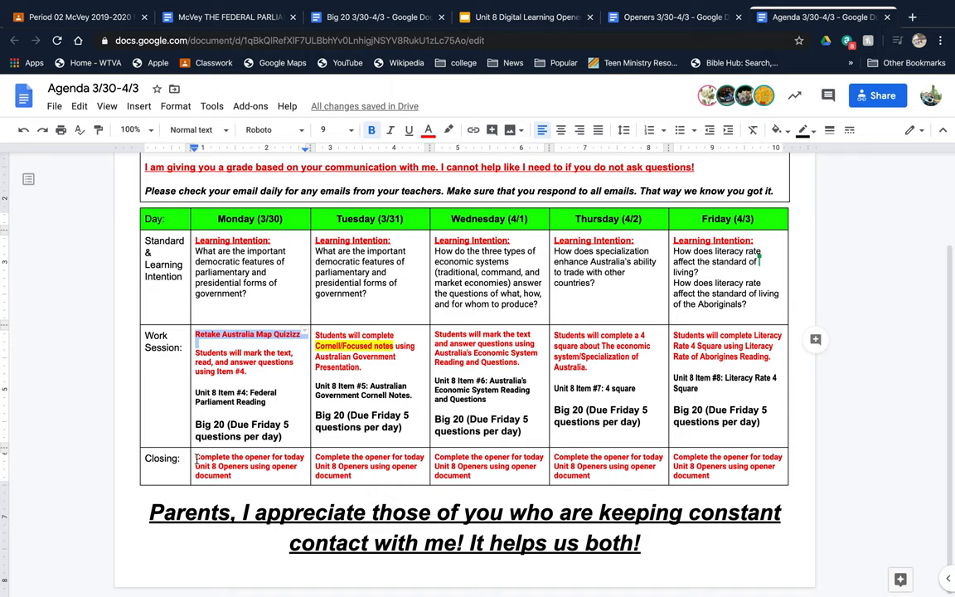
# Step: Switch to the Period 02 Classroom stream listing the Unit 8 Openers and Big 20 posts
pyautogui.click(522, 16)
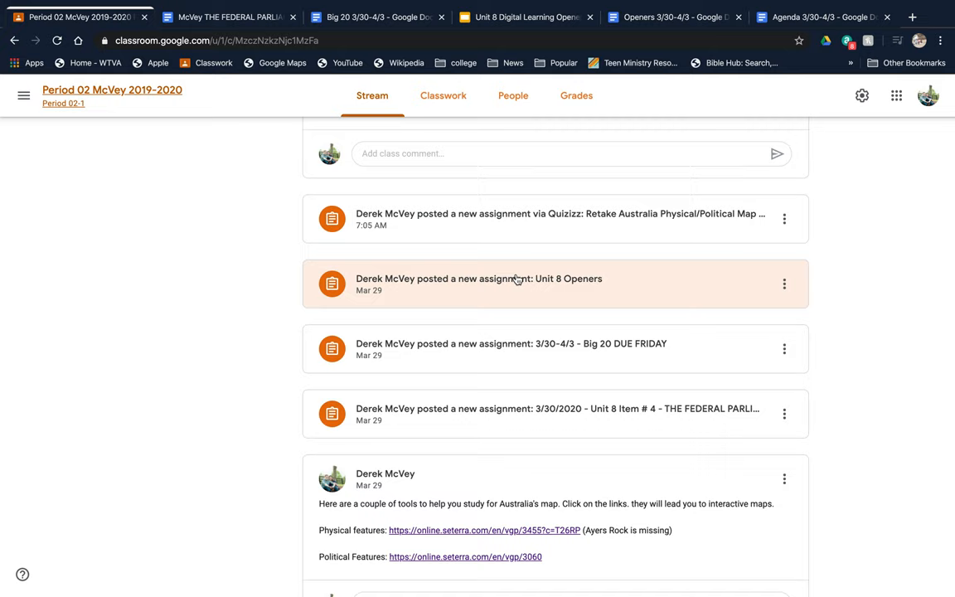
# Step: Show the Starter 30 March 2020 monarchy opener, then open the Openers 3/30-4/3 document
pyautogui.click(526, 17)
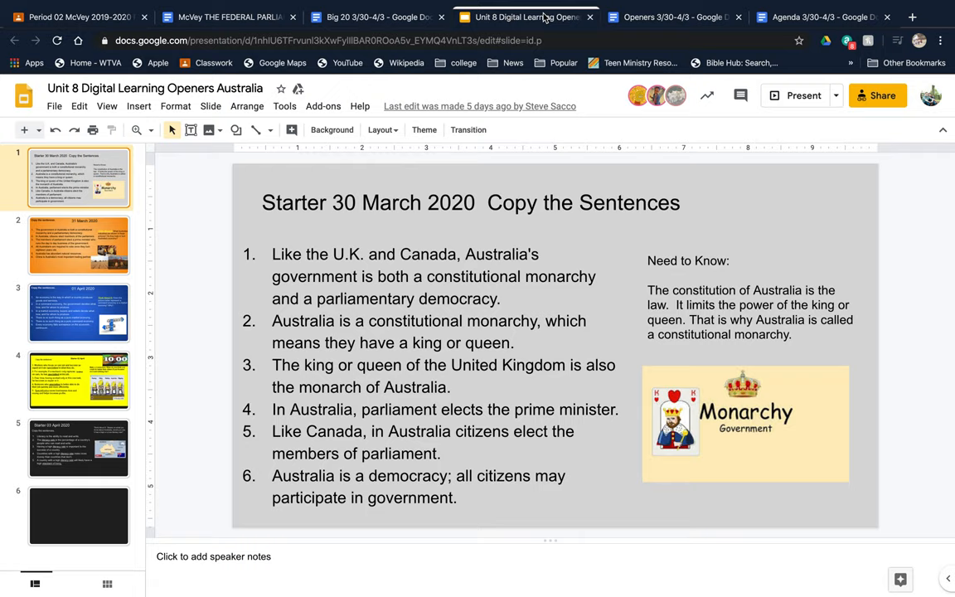
pyautogui.click(671, 17)
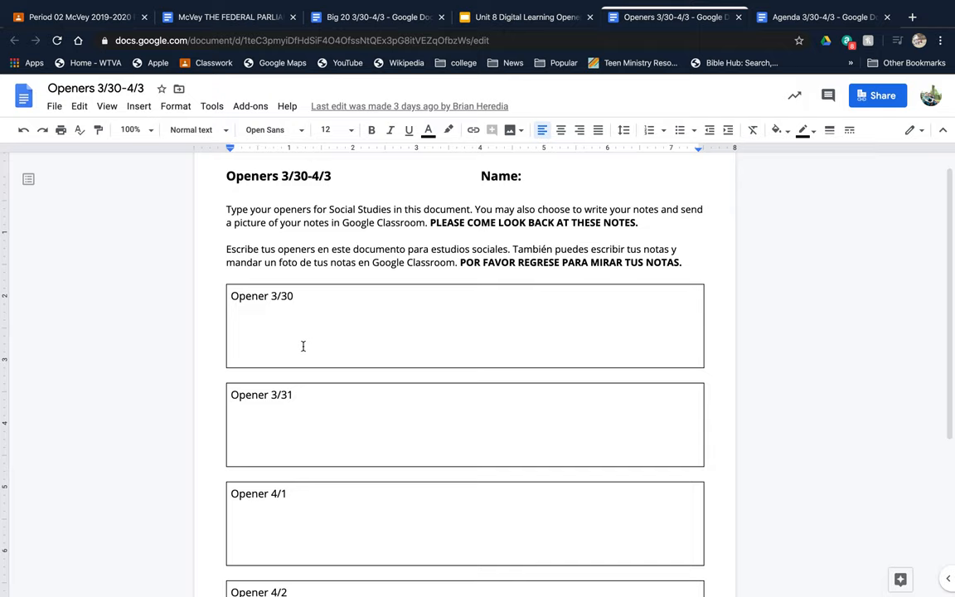
pyautogui.moveTo(279, 239)
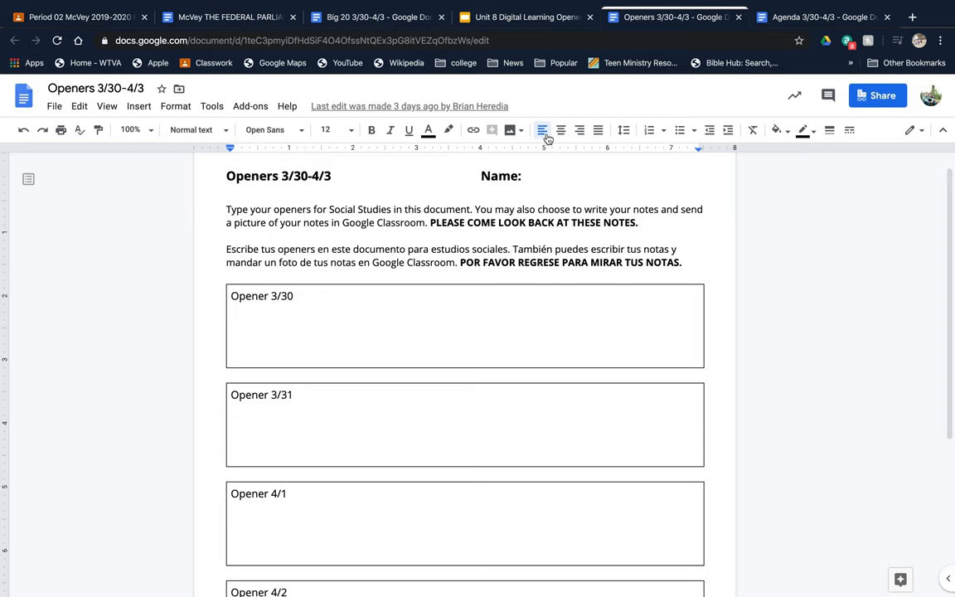
# Step: Return to the agenda and bring its opening message about submitting assignments in Classroom into view
pyautogui.click(820, 16)
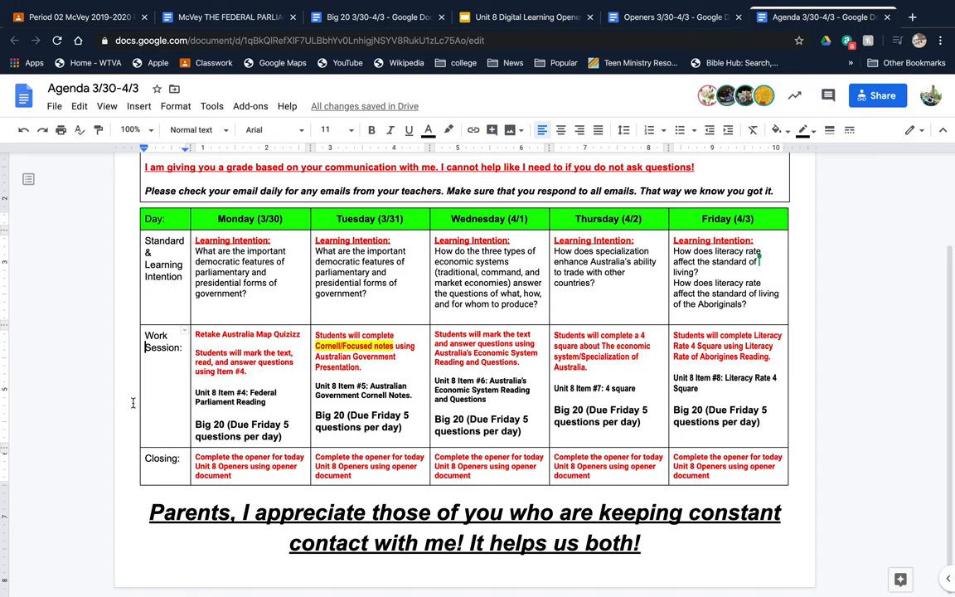
pyautogui.scroll(-3)
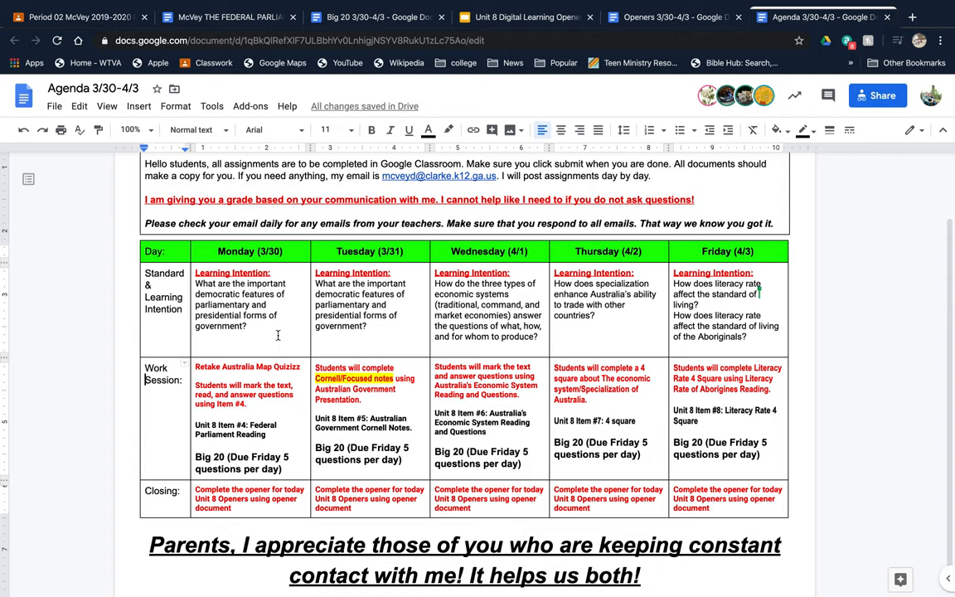